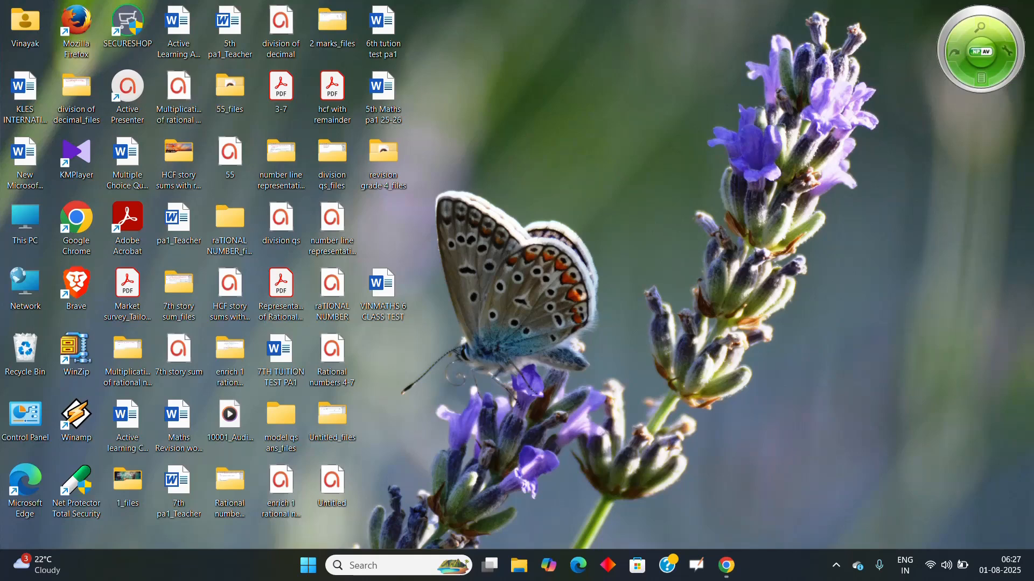
mouse_move(758, 355)
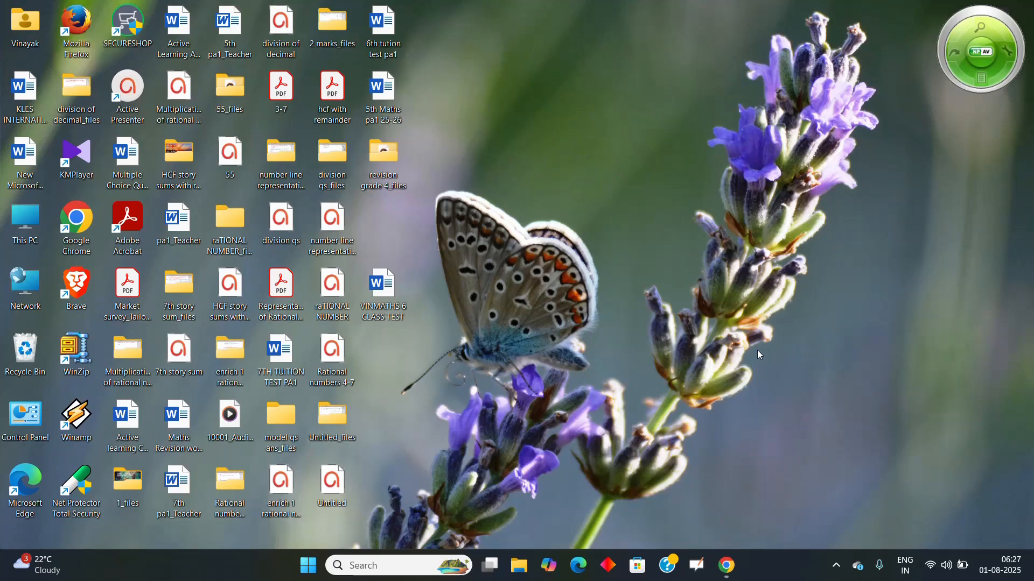
mouse_move(672, 278)
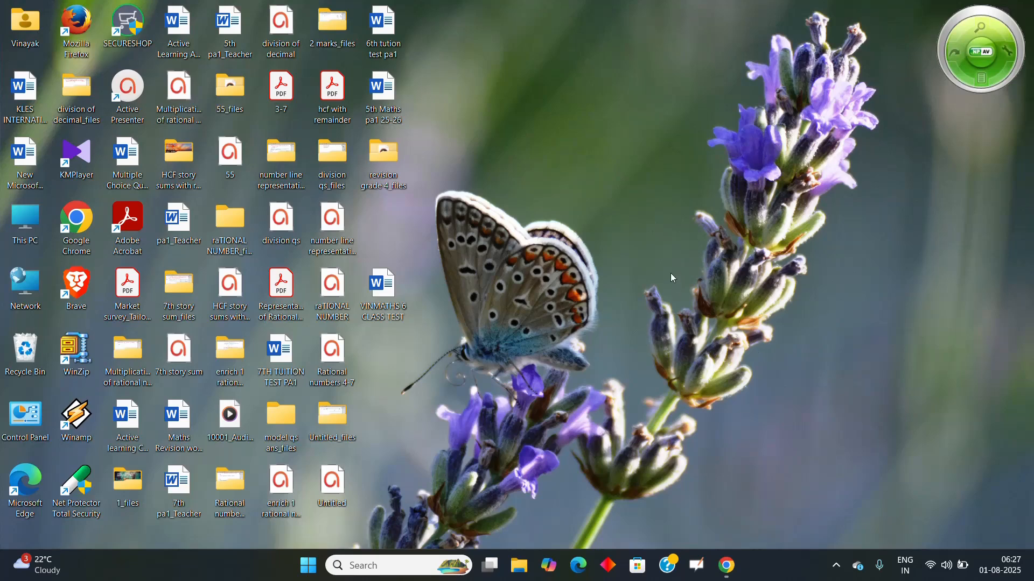
mouse_move(714, 208)
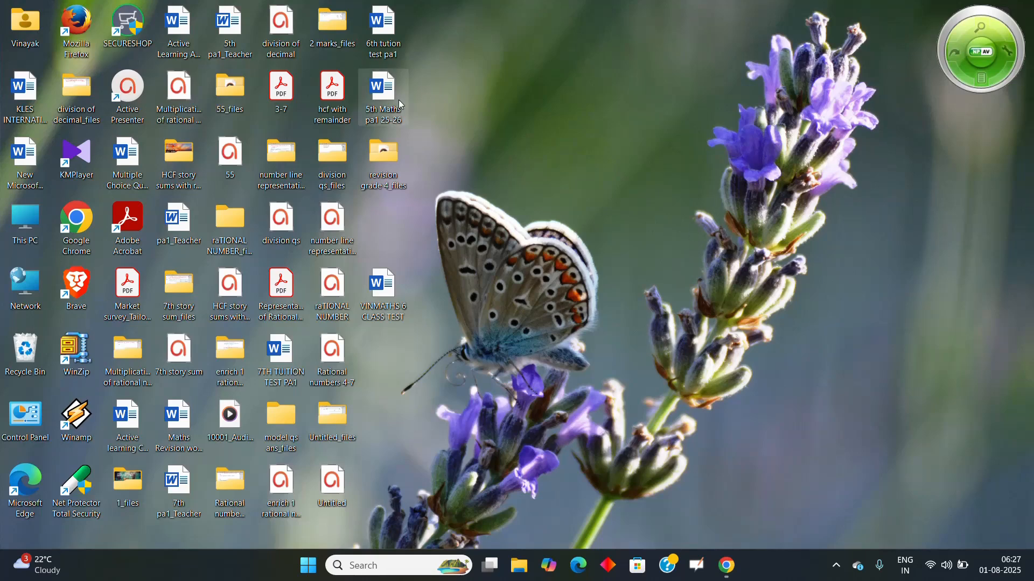
mouse_move(667, 295)
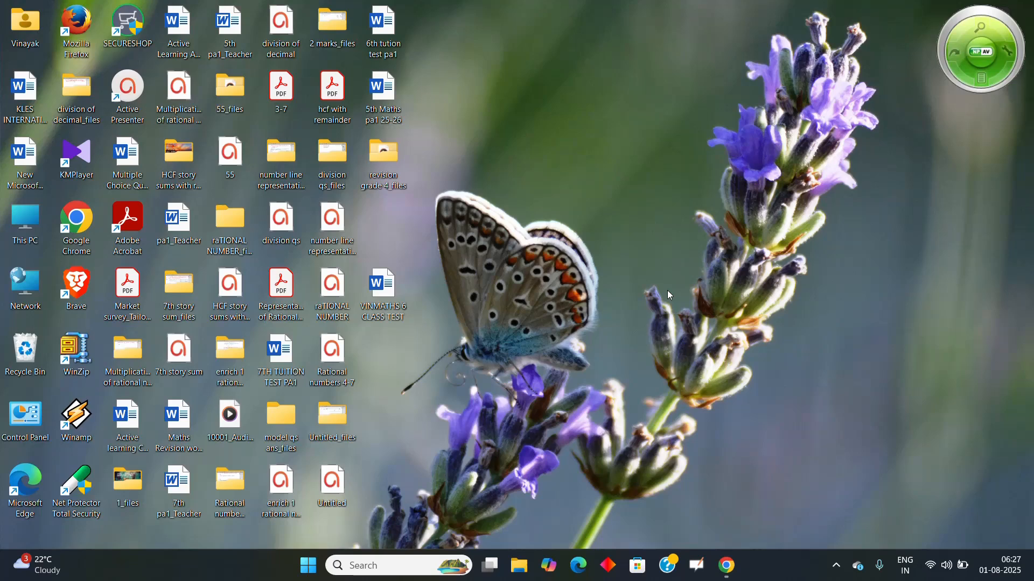
mouse_move(442, 239)
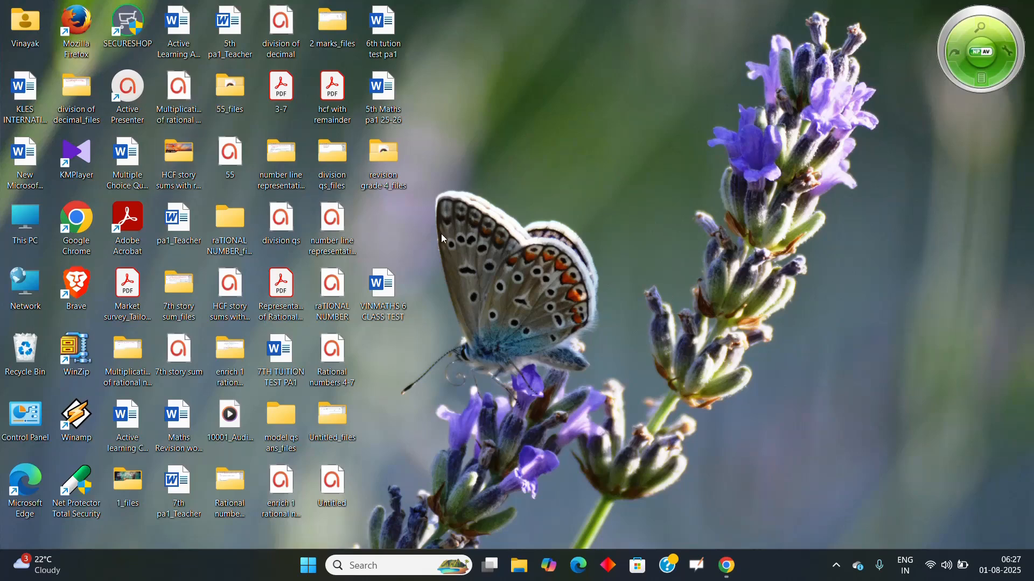
Launch Google Chrome from the desktop to search for 'mind spark'
double_click(75, 221)
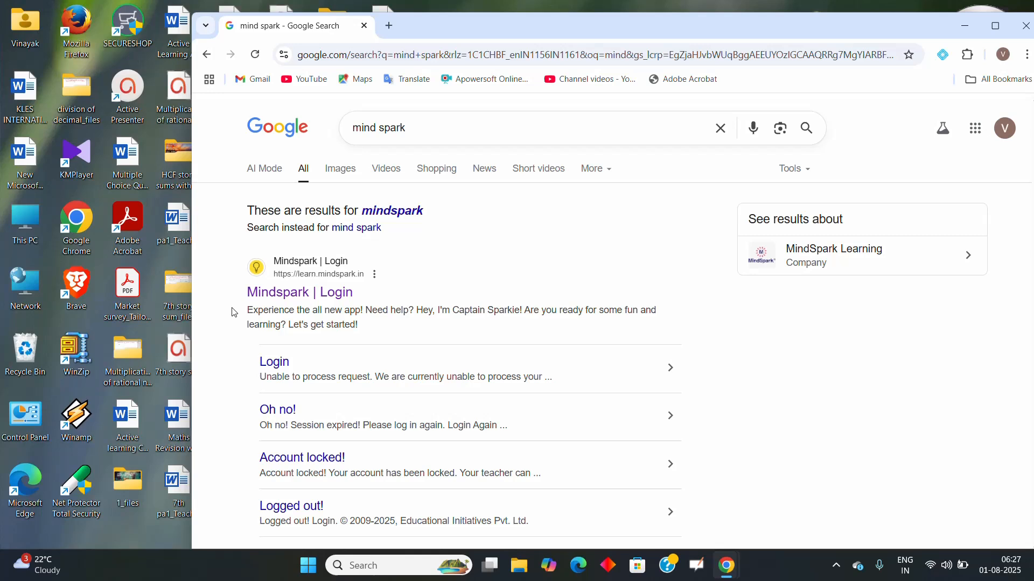
mouse_move(300, 292)
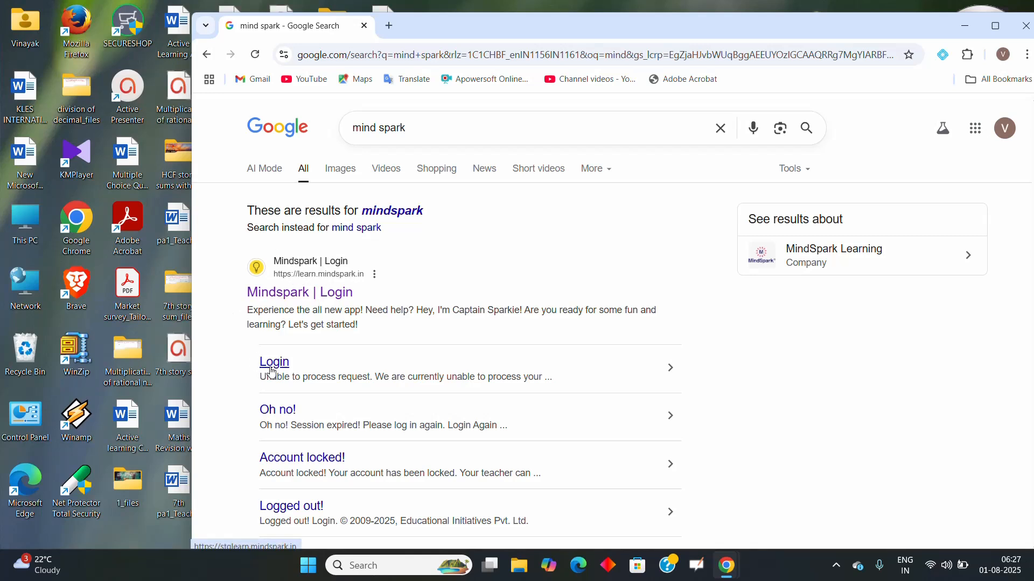
left_click(274, 361)
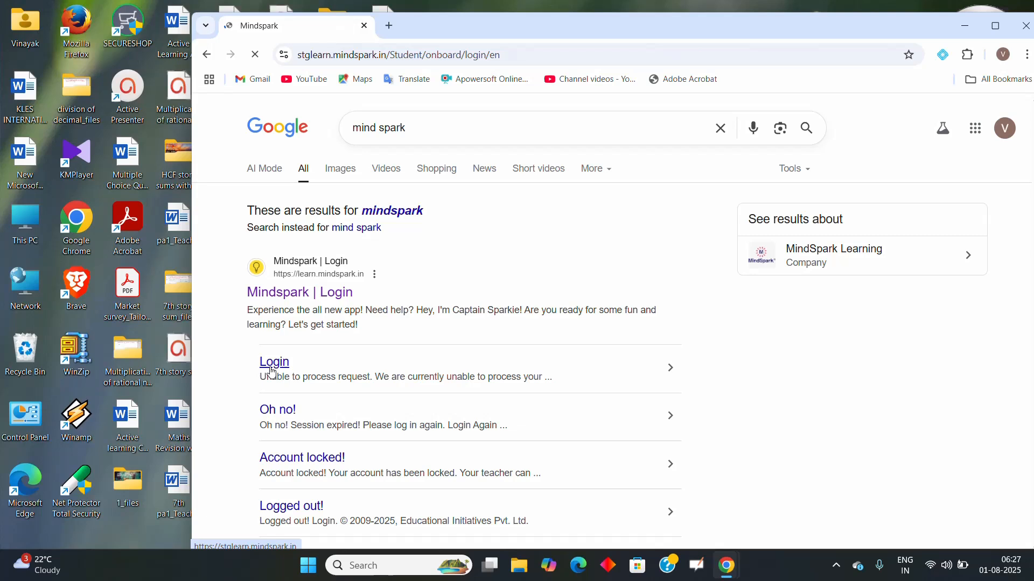
left_click(273, 362)
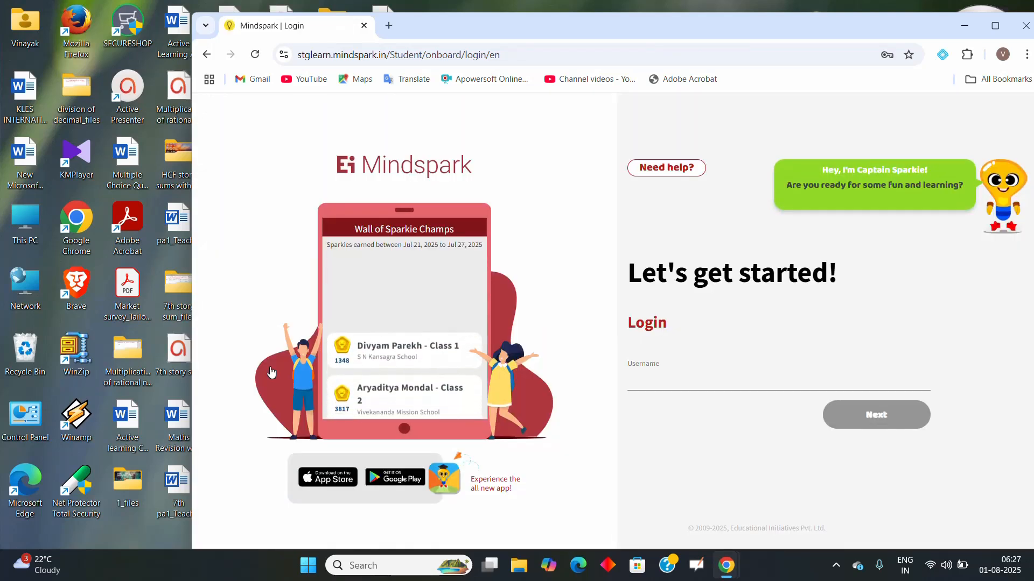
left_click(776, 379)
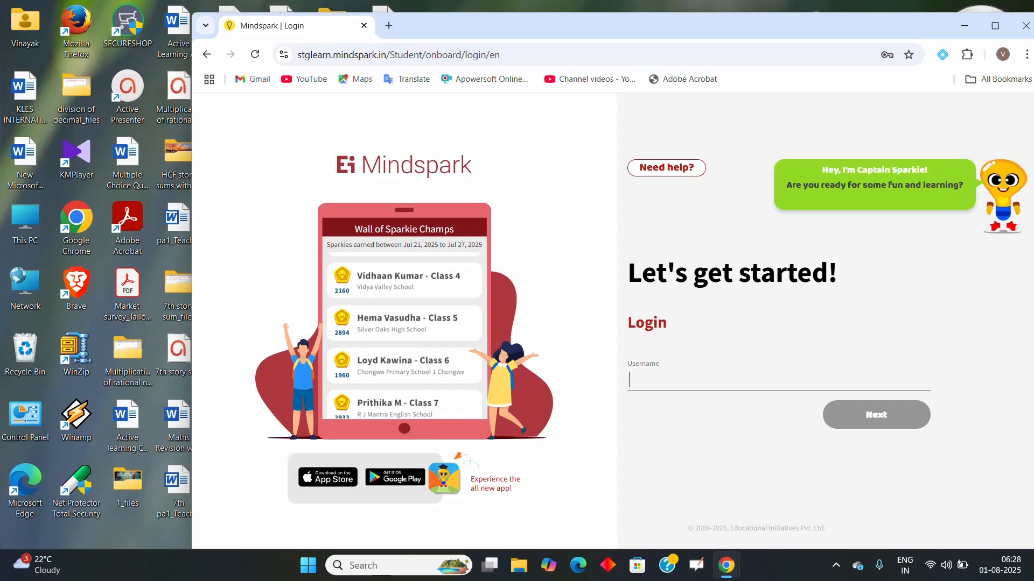
type("vihan")
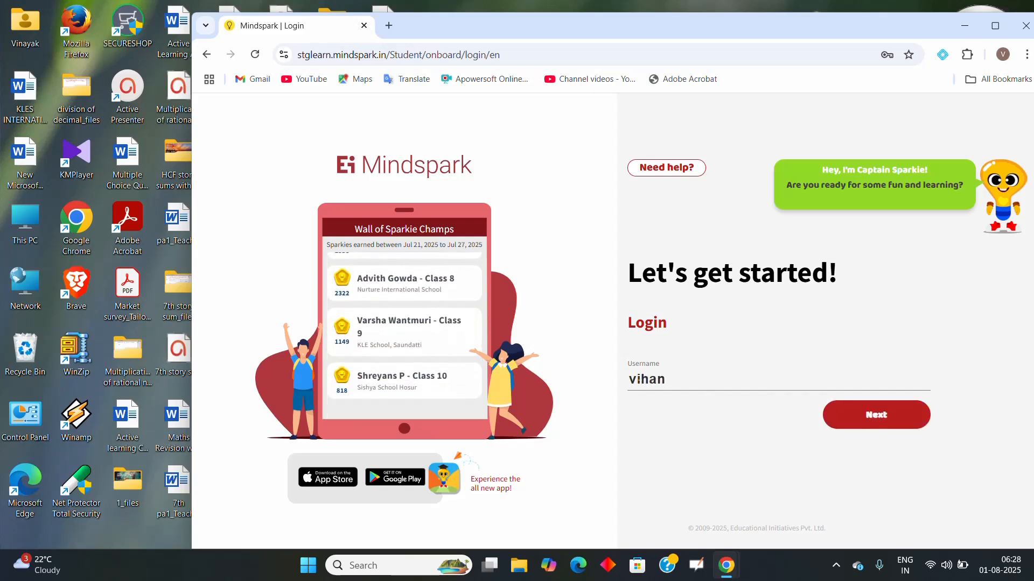
type(",d")
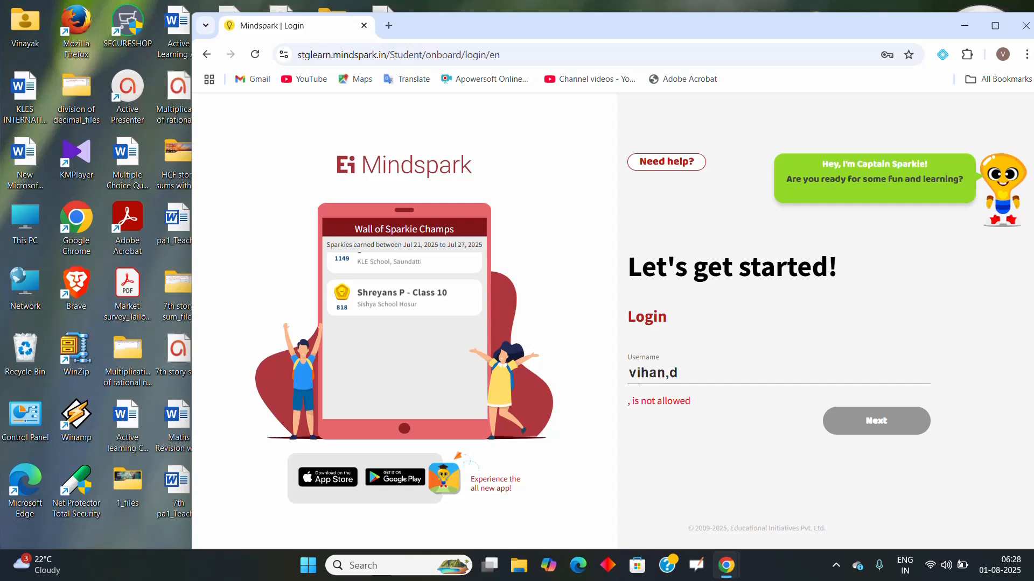
type("esai")
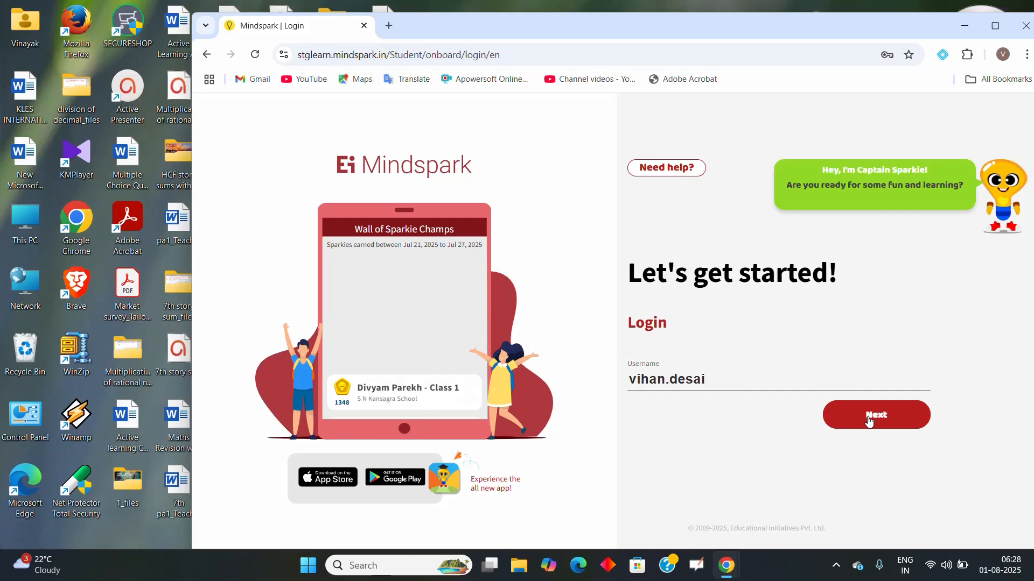
Submit the username, enter the new password (typed '123456') and log in
left_click(875, 415)
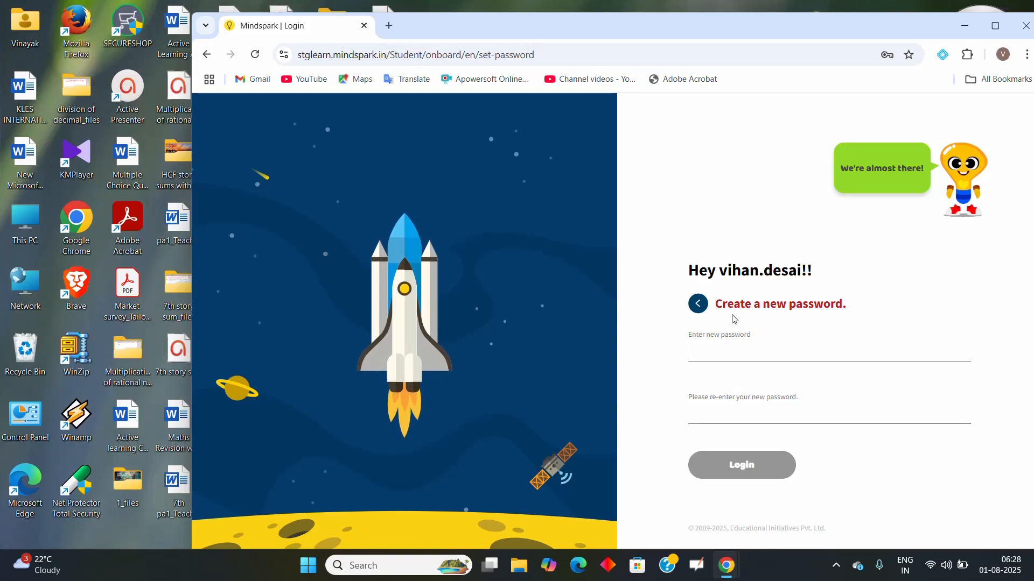
mouse_move(866, 334)
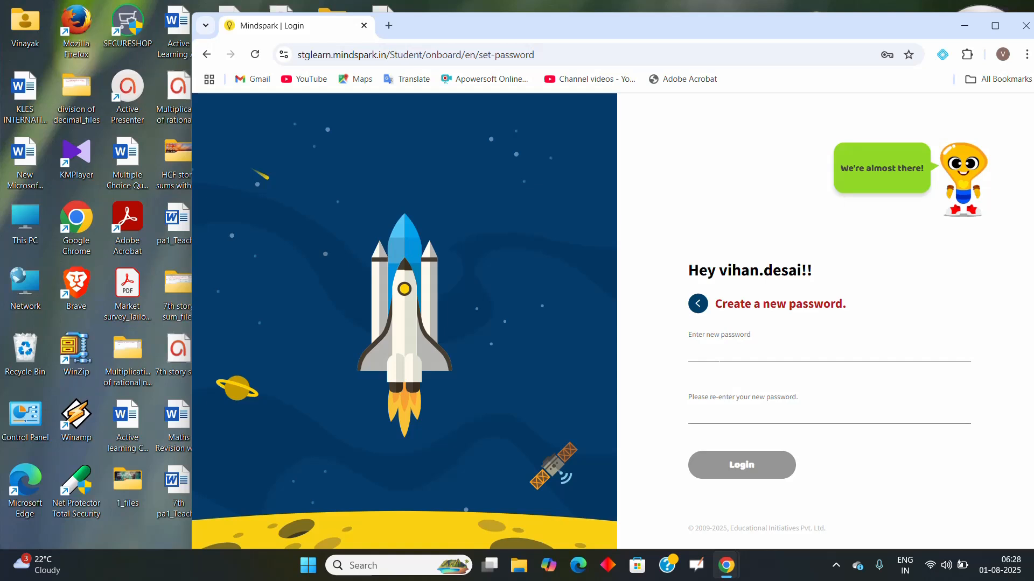
left_click(827, 359)
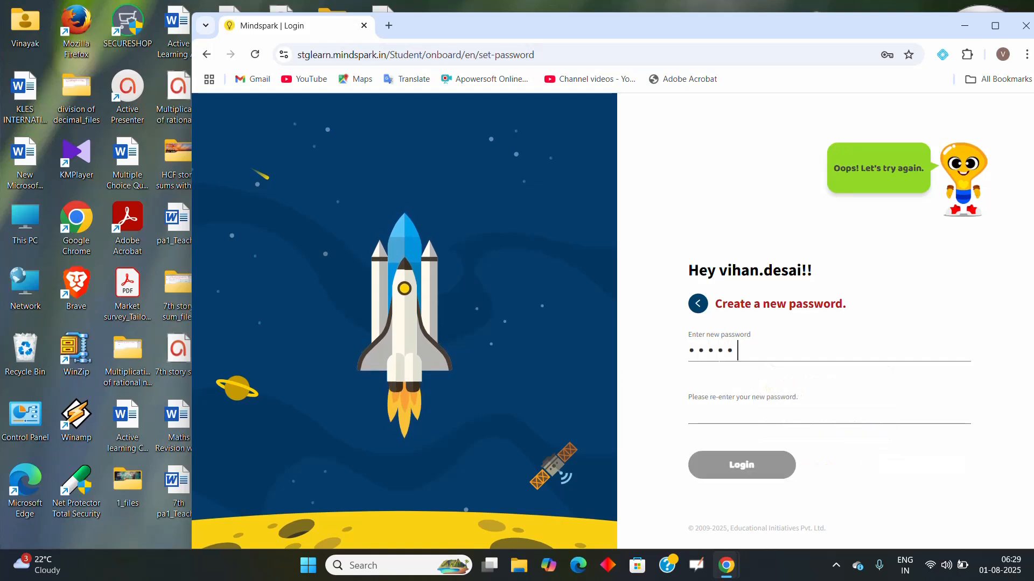
type("•")
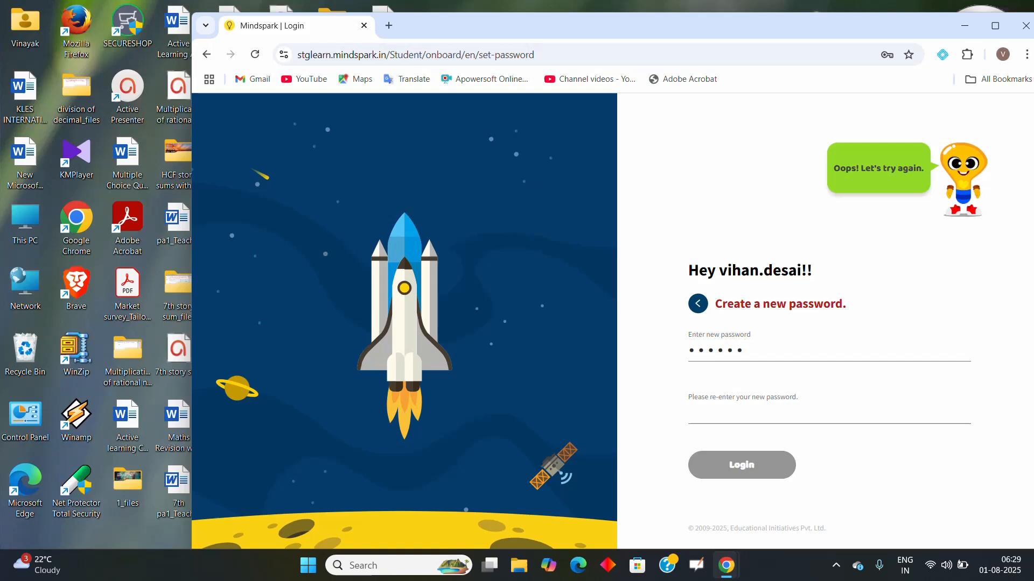
type("123")
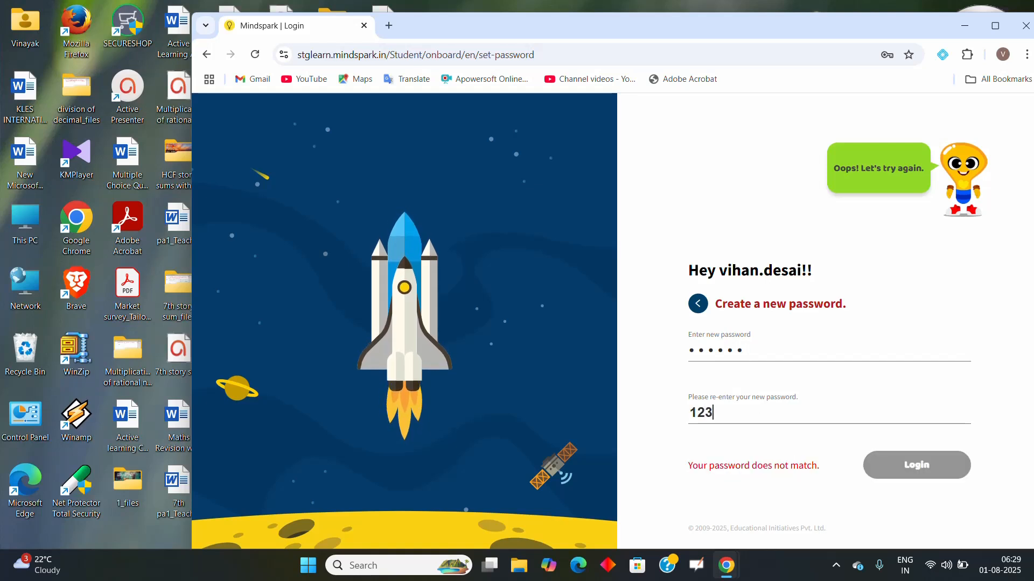
type("456")
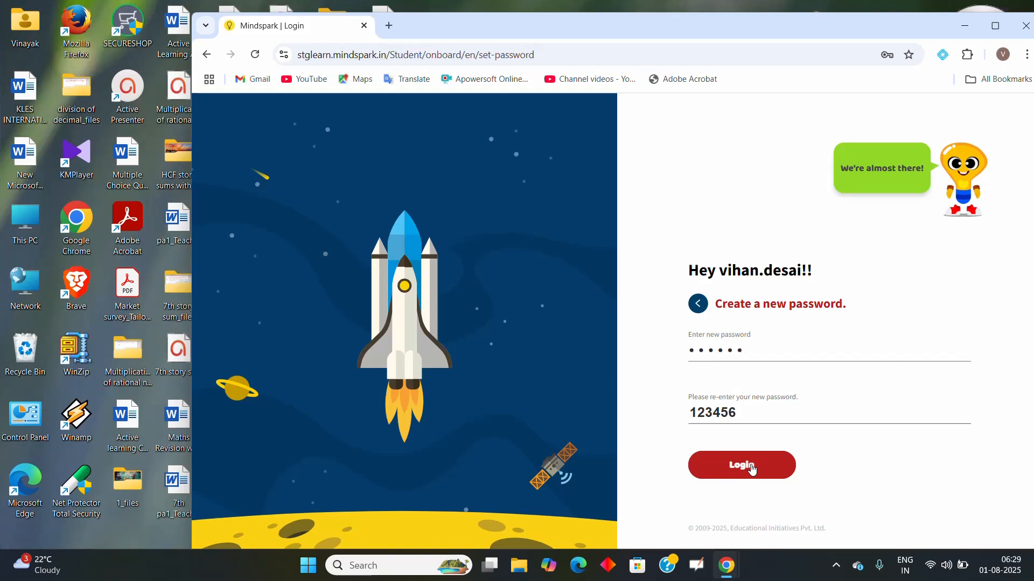
left_click(741, 465)
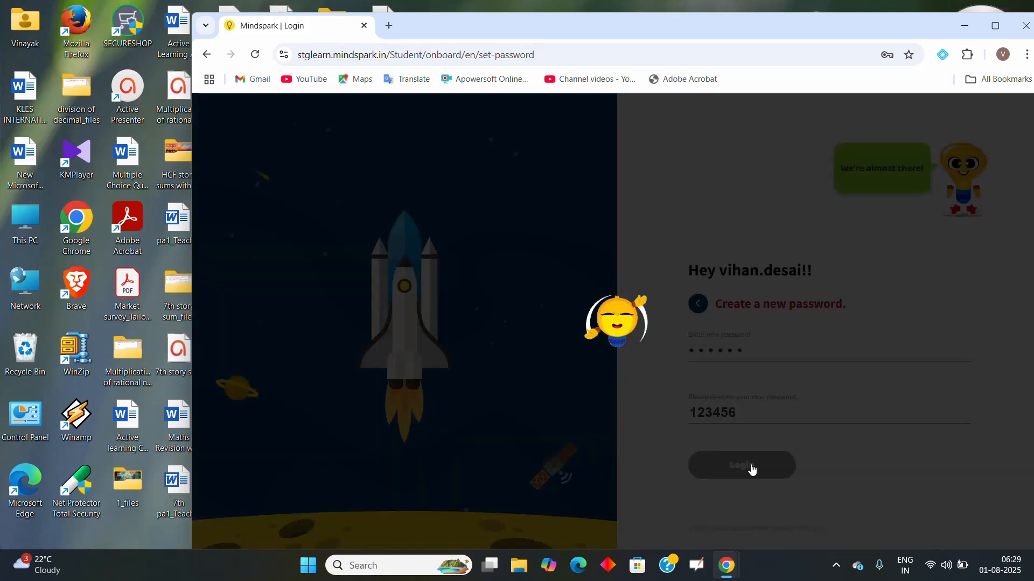
Choose Never on Chrome's save-password prompt and pick the Maths subject tile
left_click(741, 464)
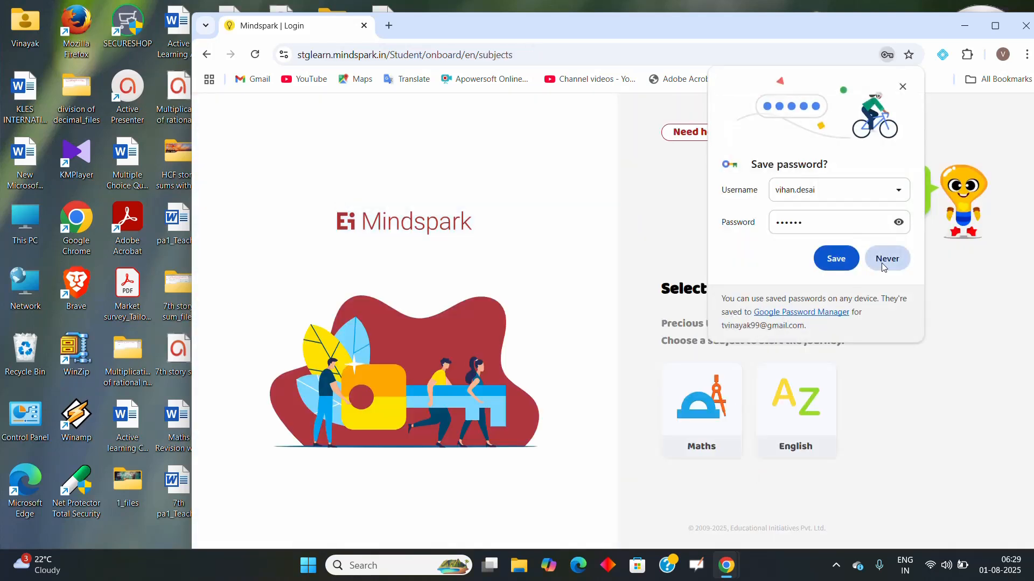
left_click(886, 258)
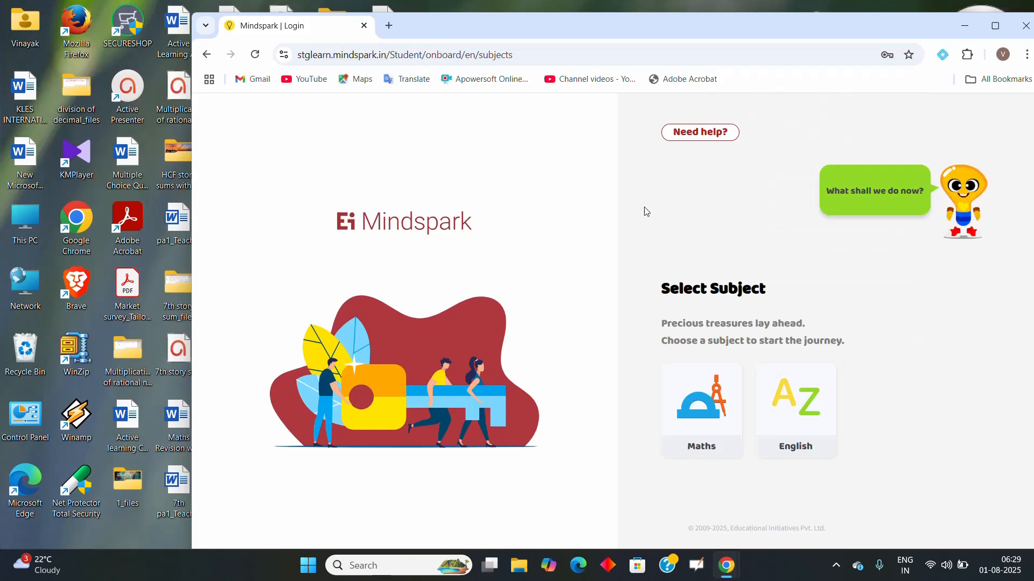
mouse_move(485, 222)
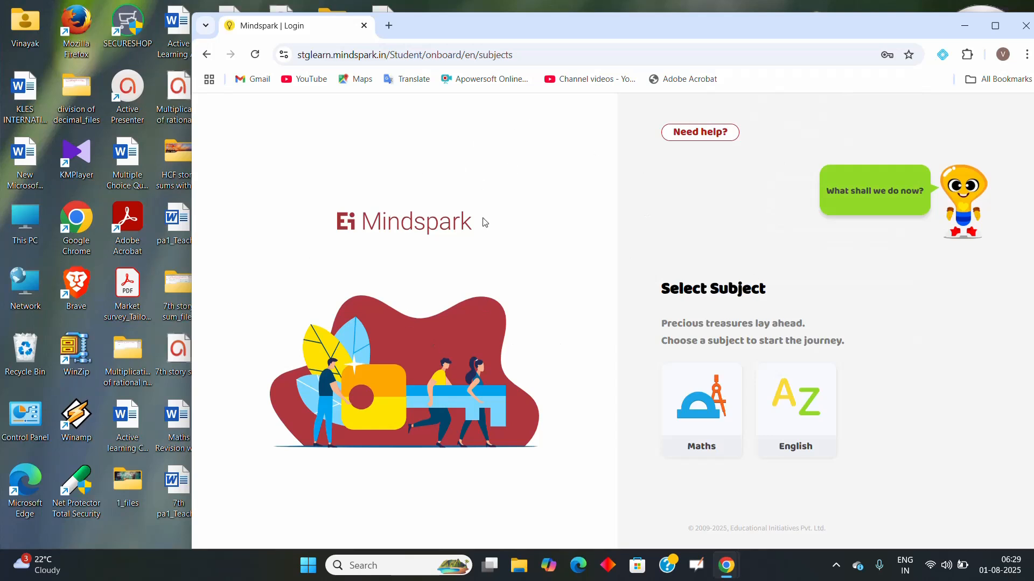
mouse_move(490, 249)
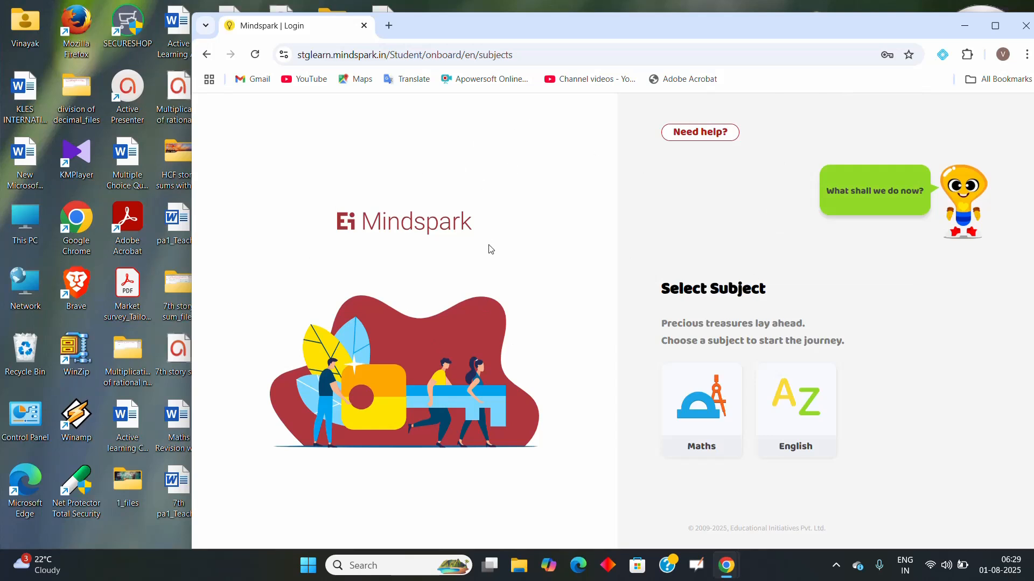
mouse_move(680, 400)
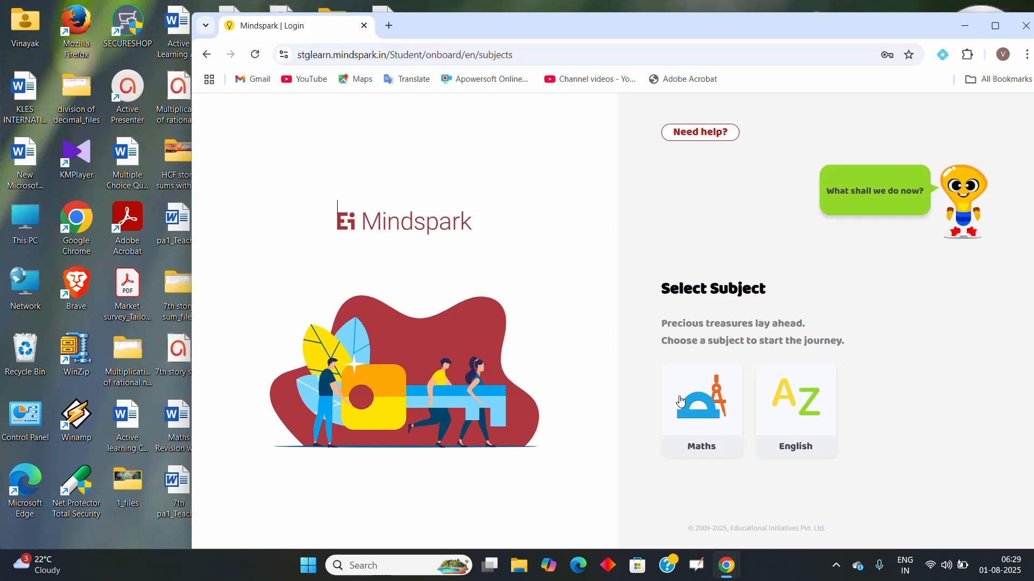
mouse_move(824, 420)
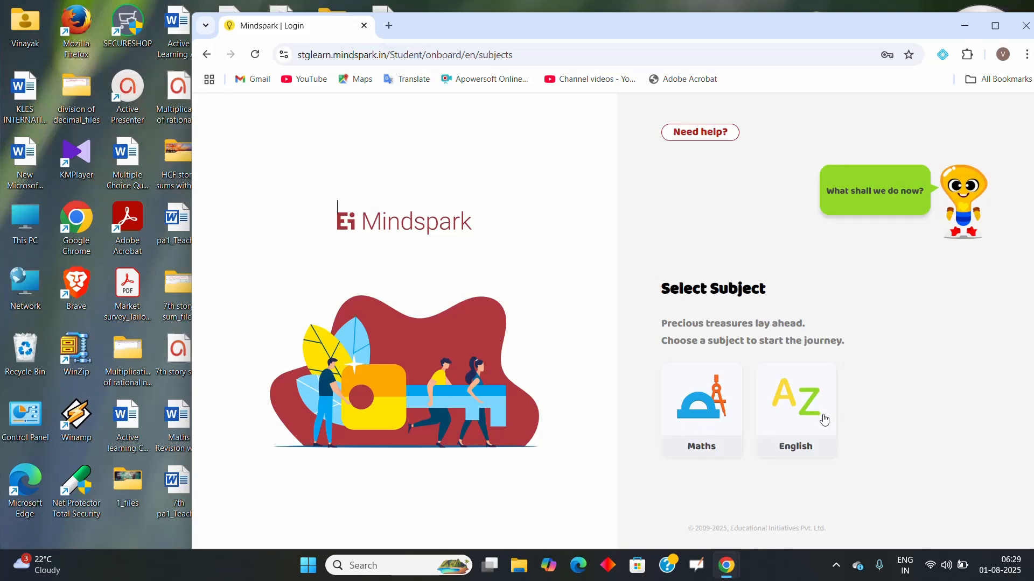
mouse_move(687, 419)
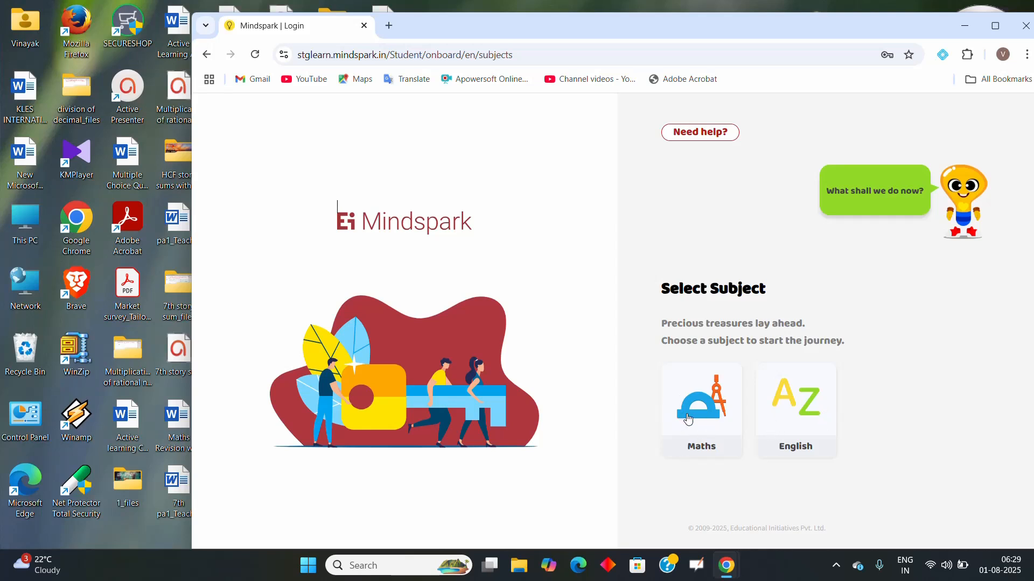
left_click(701, 402)
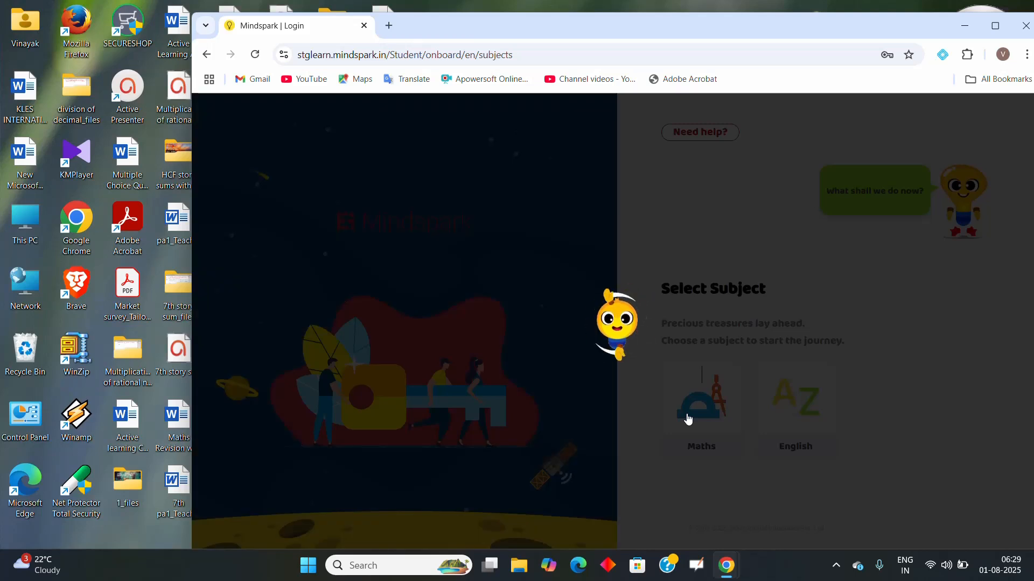
left_click(700, 399)
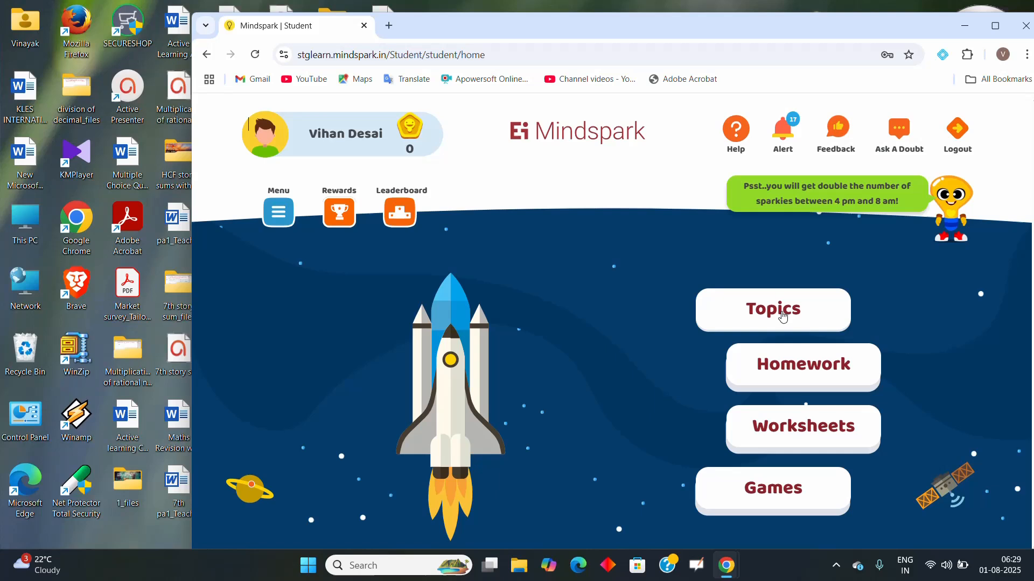
Go to Topics and open the Factors and multiples card under Active topics
left_click(772, 309)
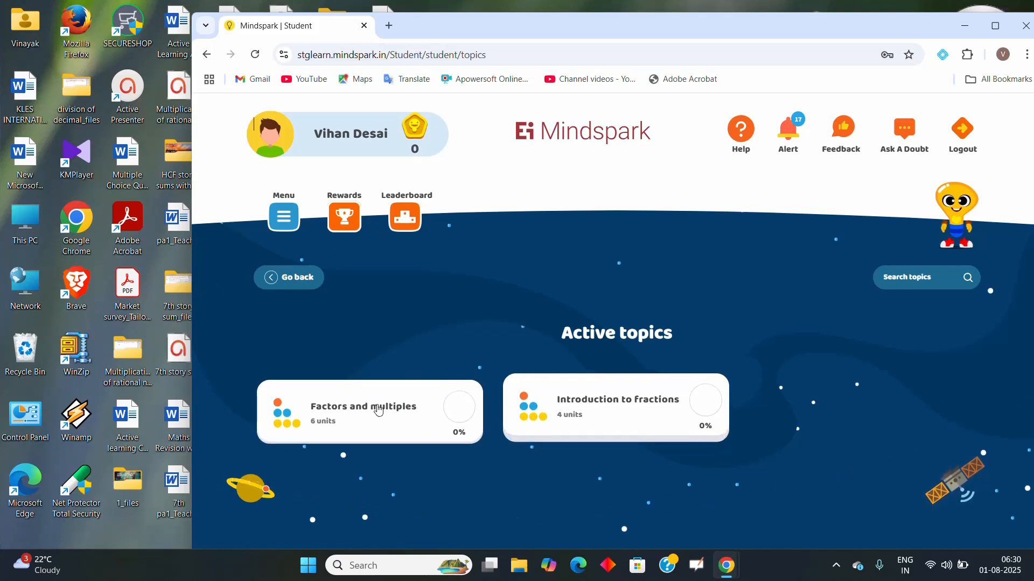
left_click(362, 411)
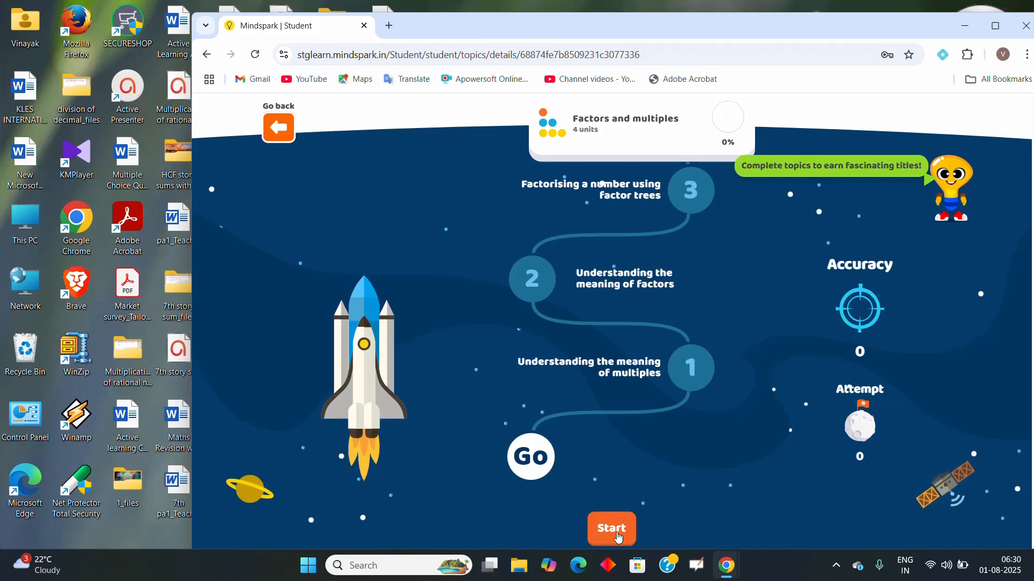
Start the topic and continue past the Pre-checkpoint Quiz welcome to question 1
left_click(610, 528)
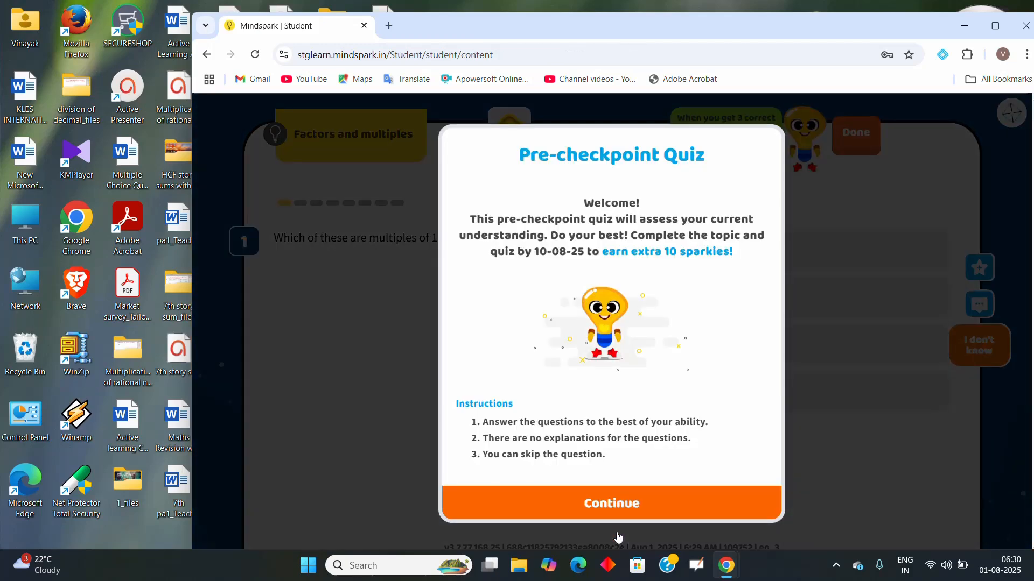
mouse_move(611, 511)
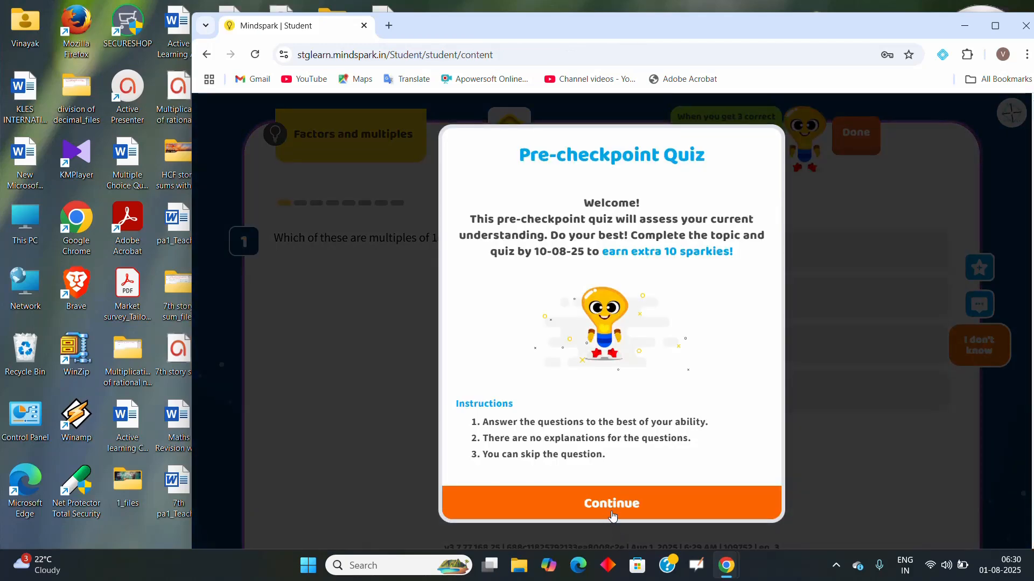
left_click(610, 503)
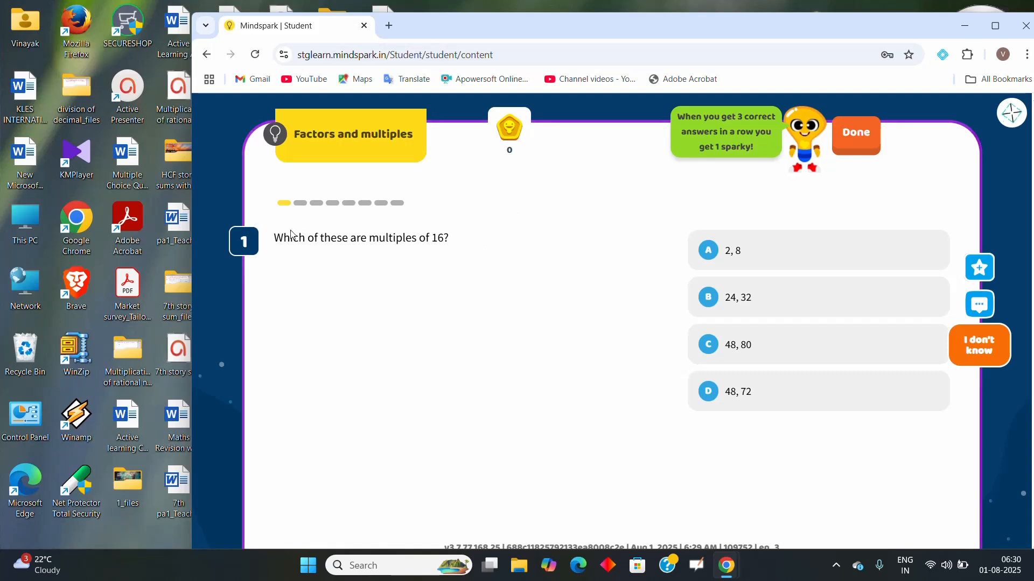
mouse_move(476, 261)
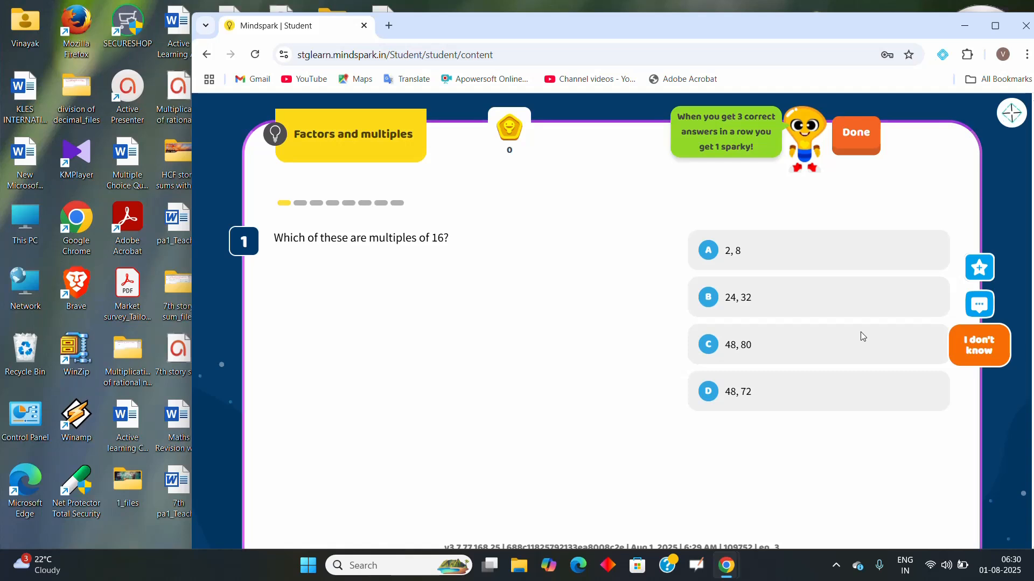
mouse_move(870, 143)
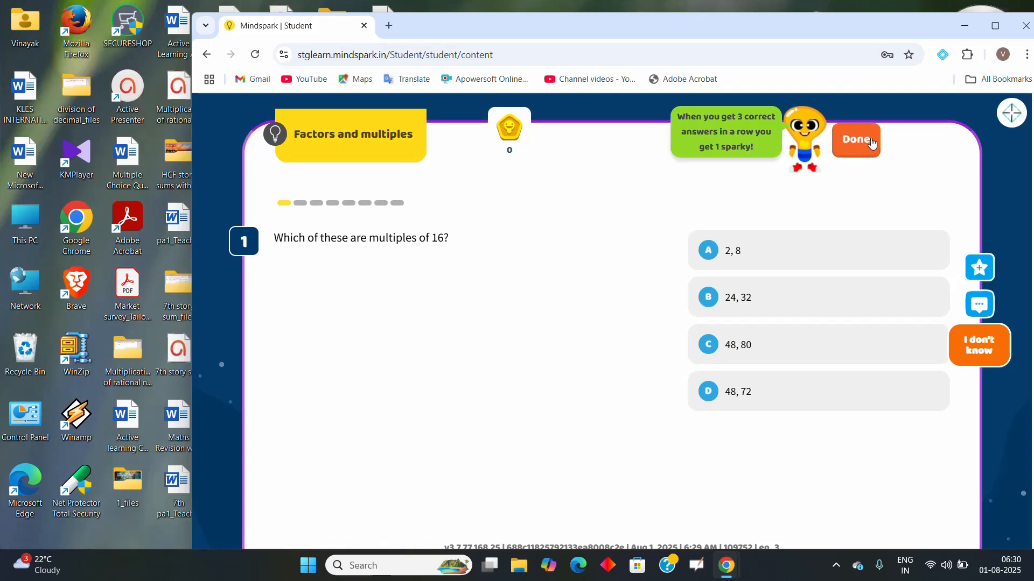